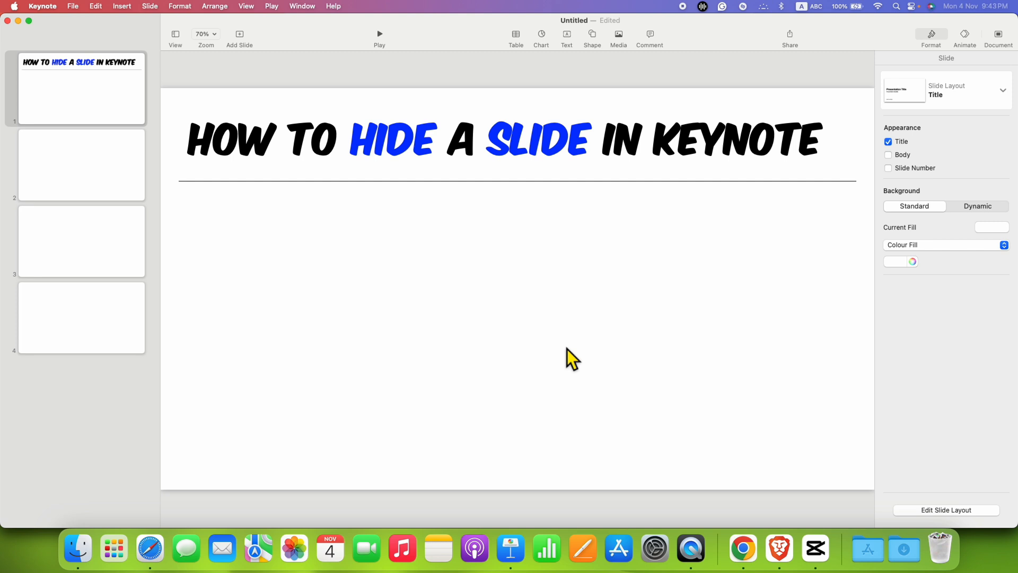
pyautogui.moveTo(189, 201)
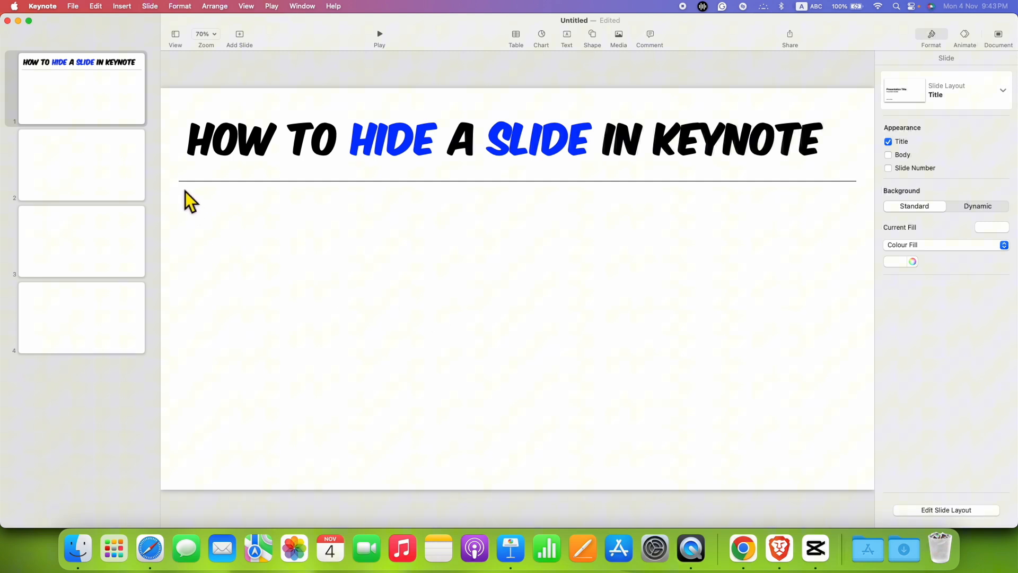
# Select slide 2 in the navigator and bring up its context menu
pyautogui.click(82, 164)
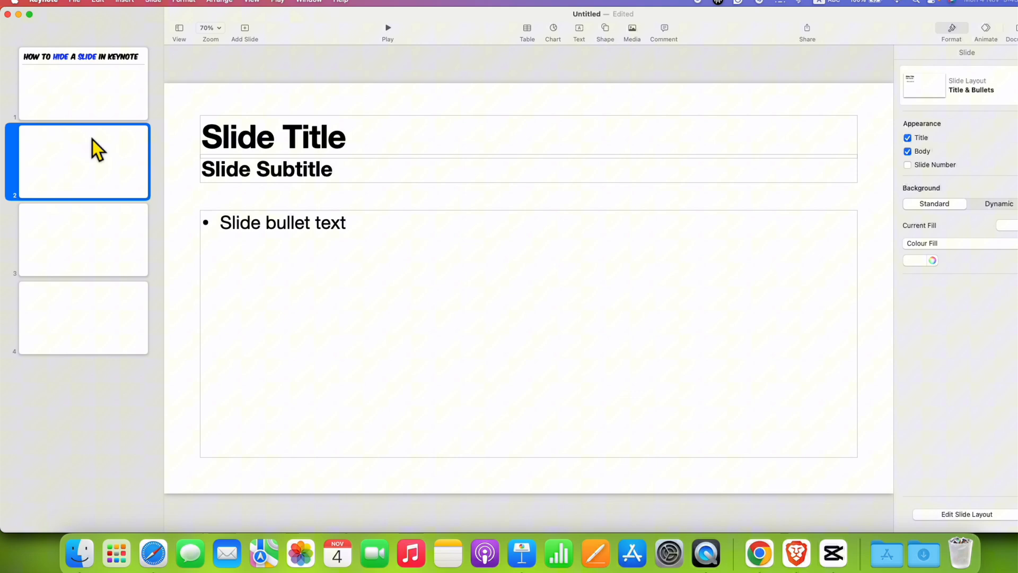
pyautogui.rightClick(83, 156)
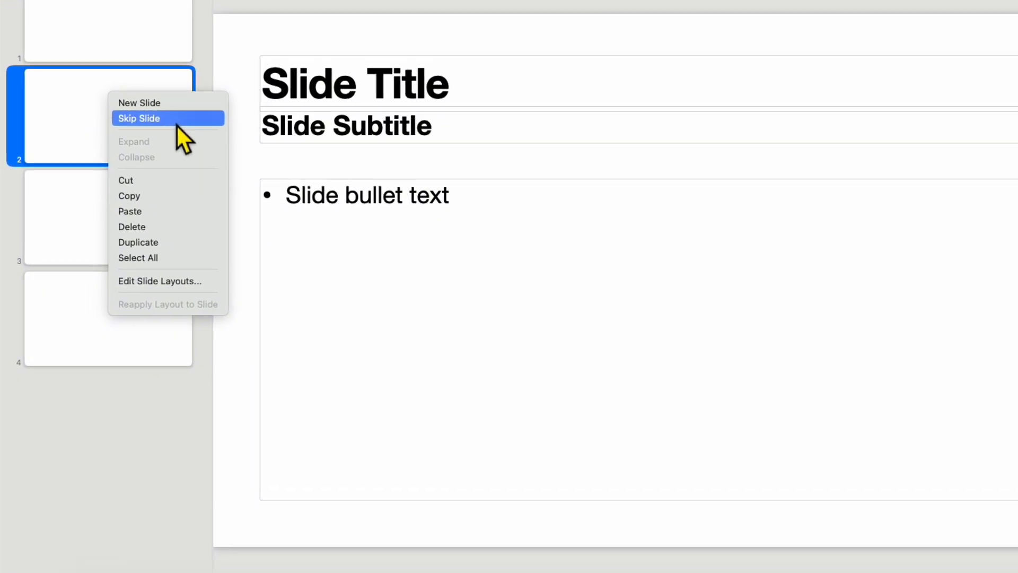
# Choose Skip Slide so slide 2 collapses and slides renumber one through three
pyautogui.click(139, 118)
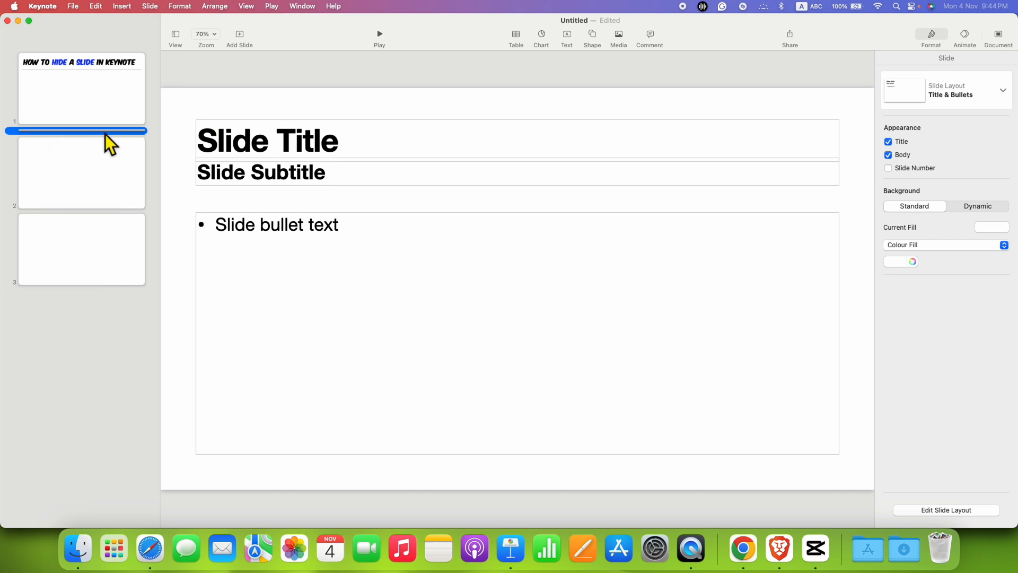
pyautogui.moveTo(122, 141)
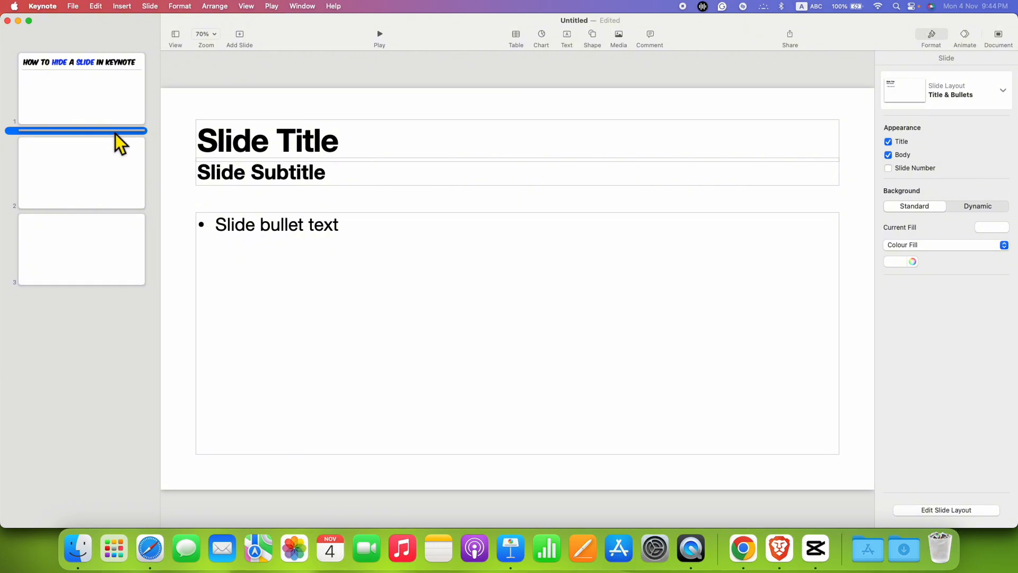
# Choose Unskip Slide on the collapsed slide so all four slides are numbered again
pyautogui.click(81, 172)
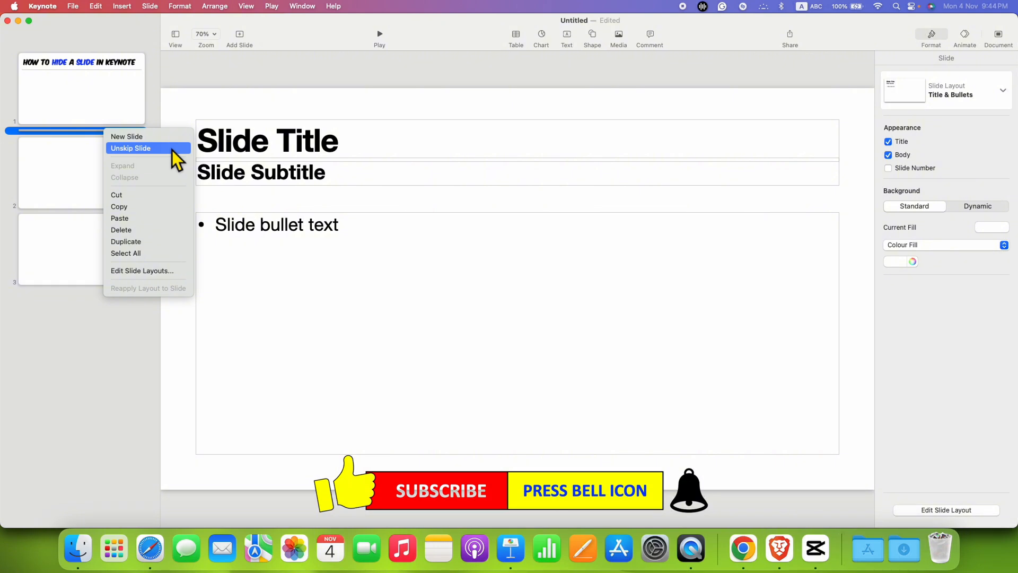
pyautogui.click(131, 148)
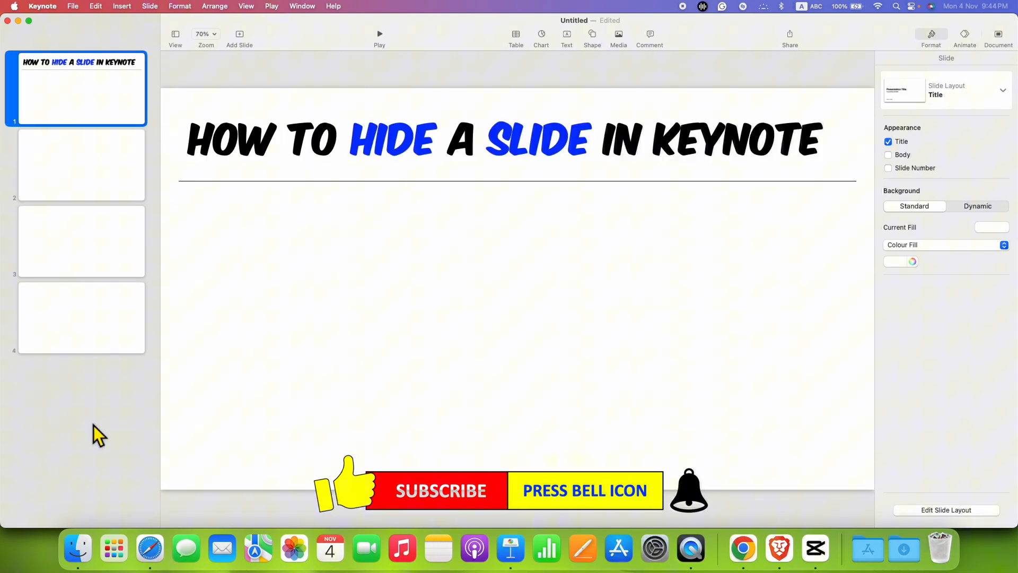